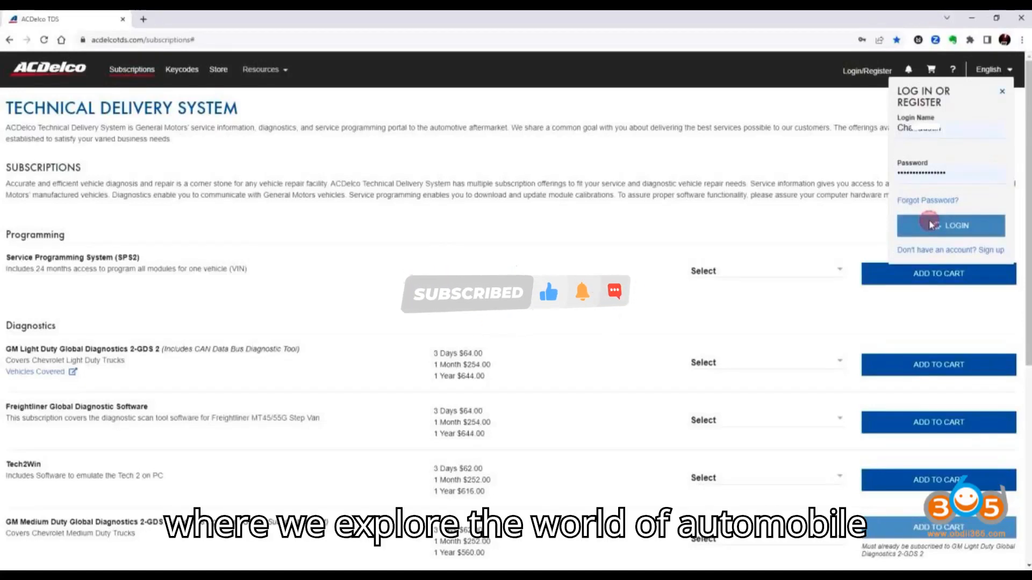
# Sign in, launch Techline Connect via Launch J2534, select the TCM and confirm ECU replacement
pyautogui.click(950, 226)
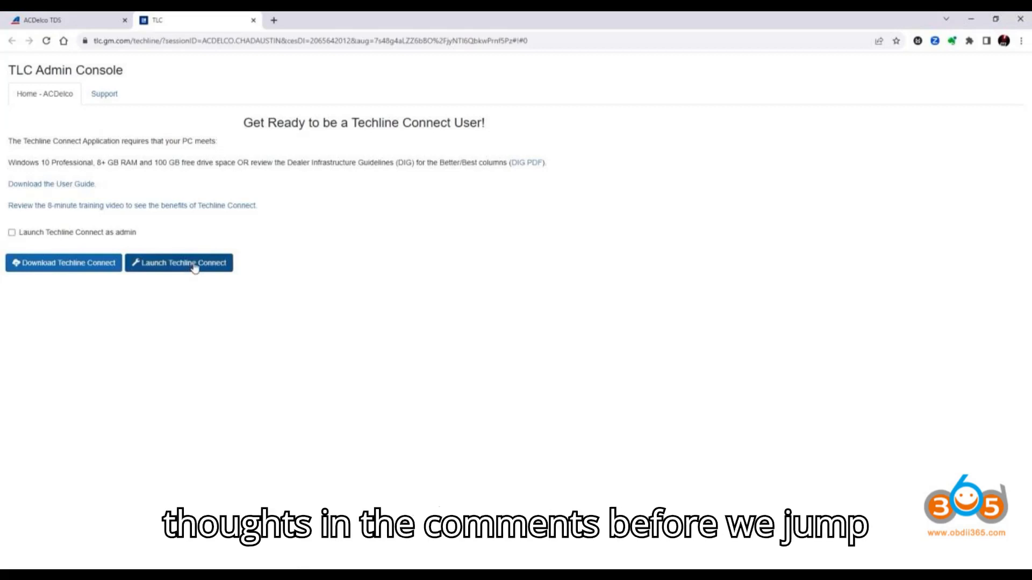
pyautogui.click(178, 262)
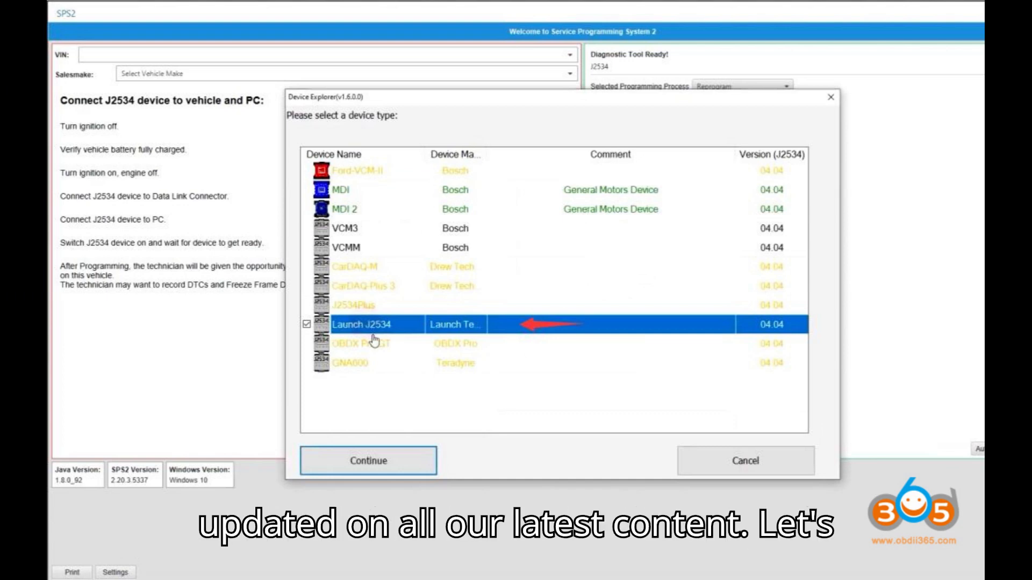
pyautogui.click(367, 460)
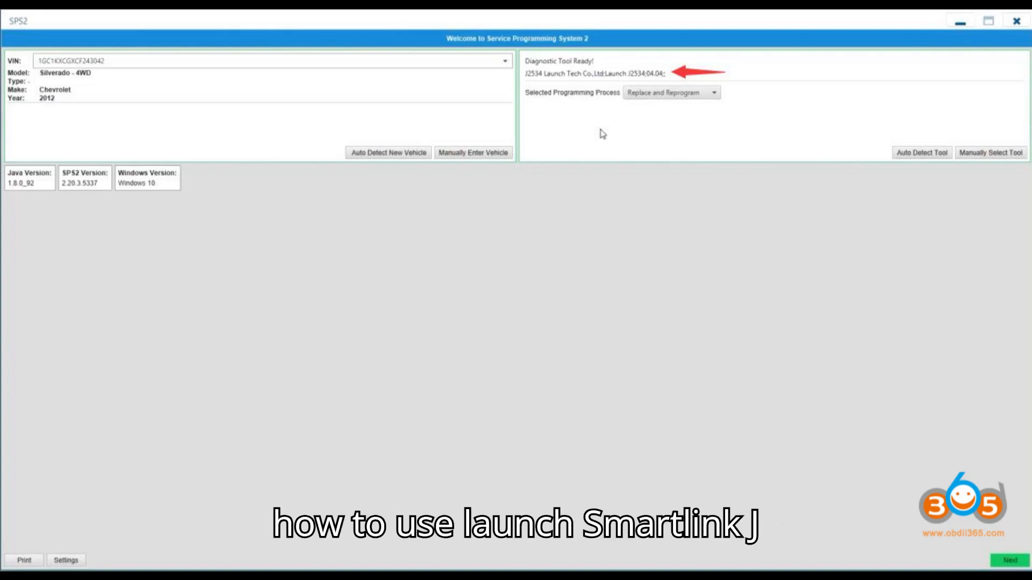
pyautogui.click(995, 560)
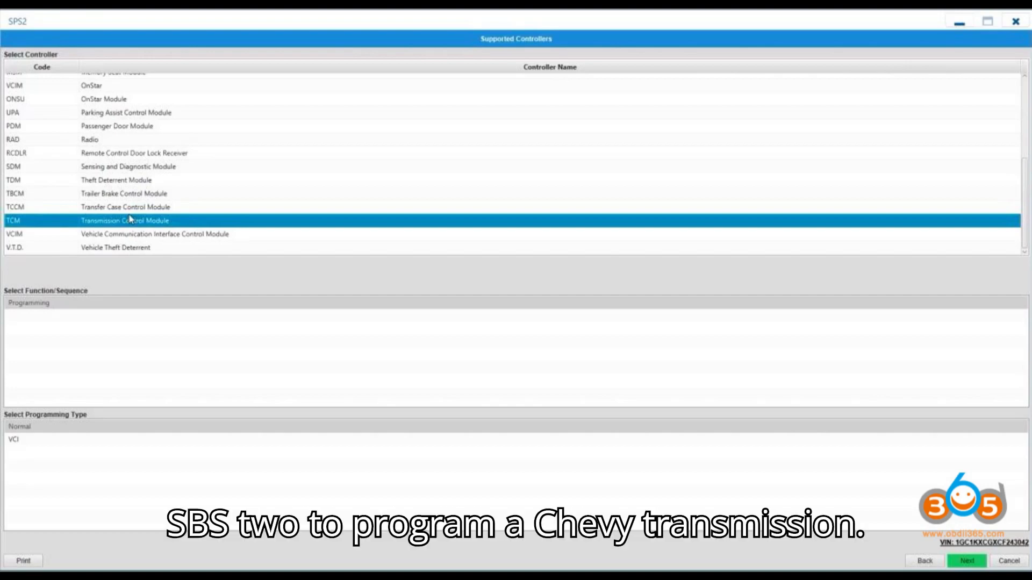
pyautogui.click(965, 560)
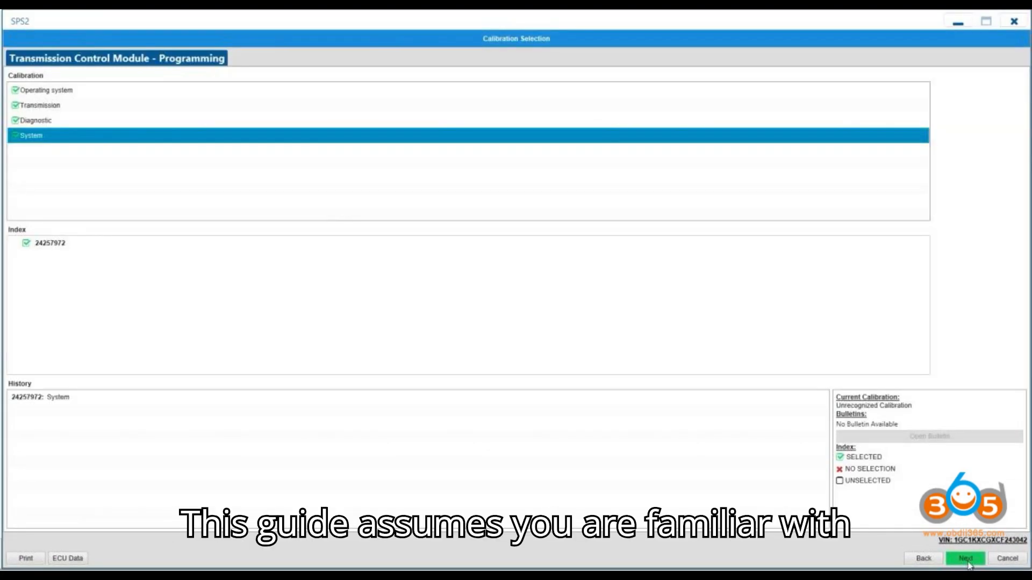
pyautogui.click(967, 559)
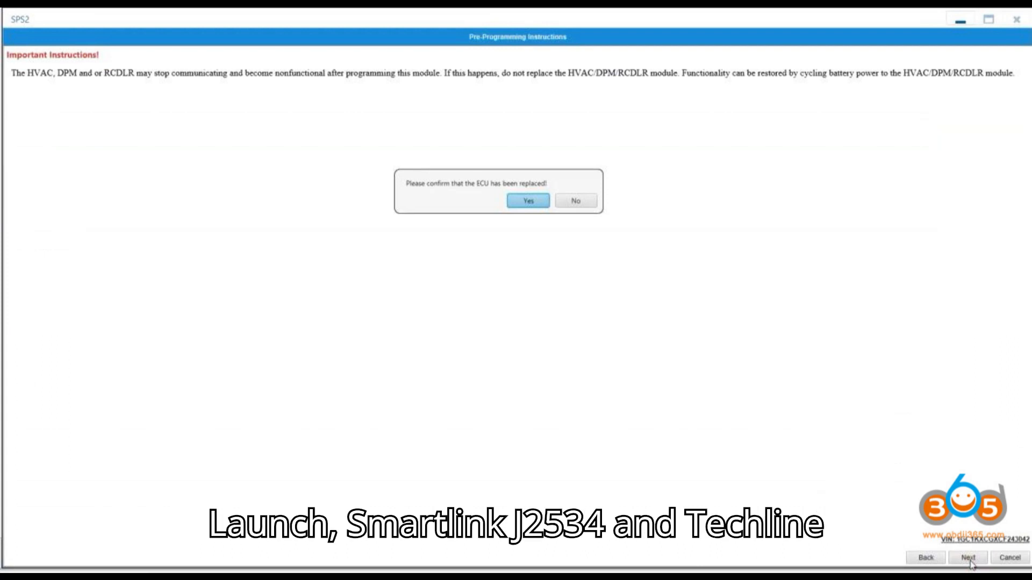
pyautogui.click(527, 200)
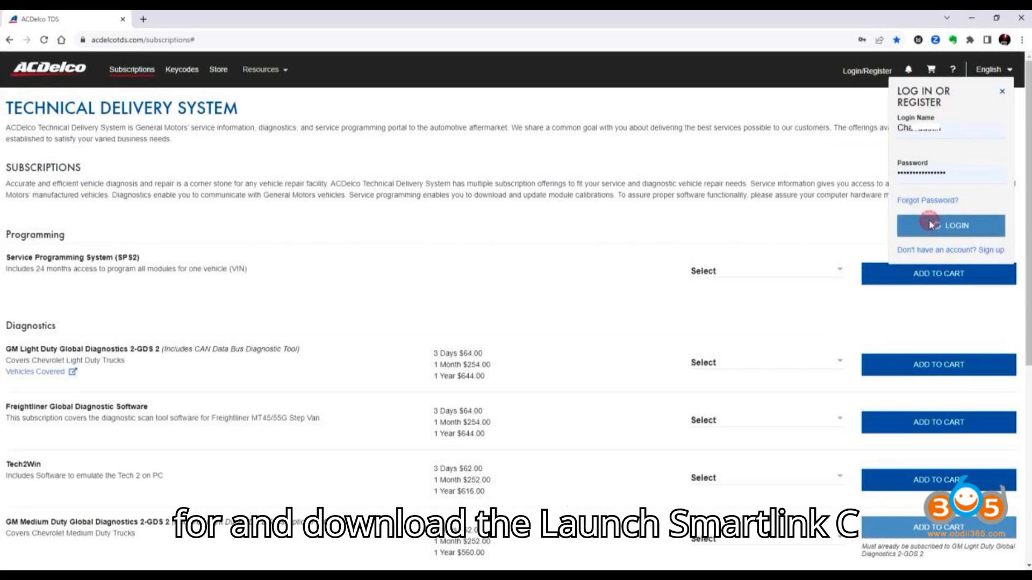
# Repeat the pass: connect the vehicle with Launch J2534, accept TCM calibrations, answer Yes
pyautogui.click(937, 226)
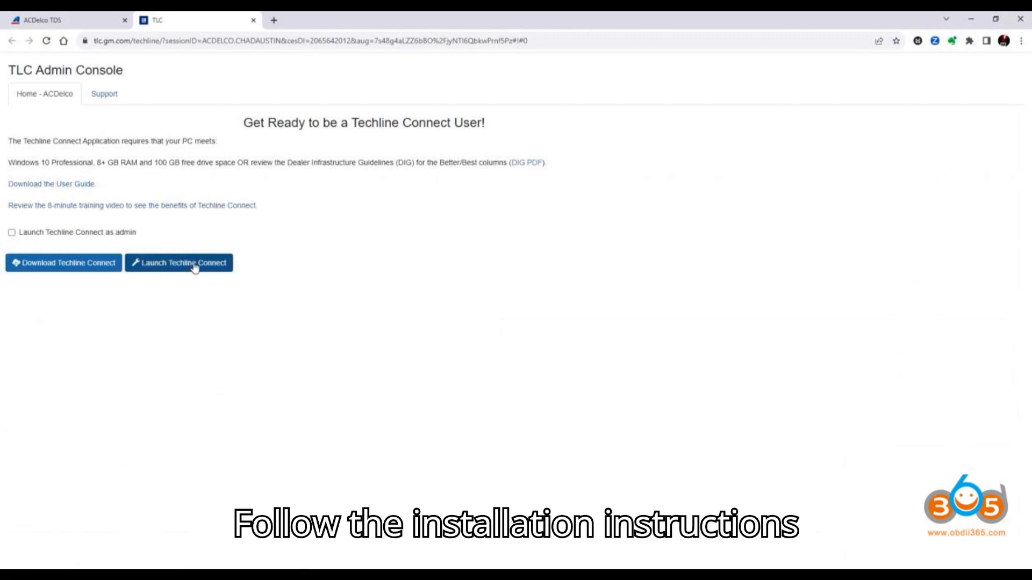
pyautogui.click(178, 263)
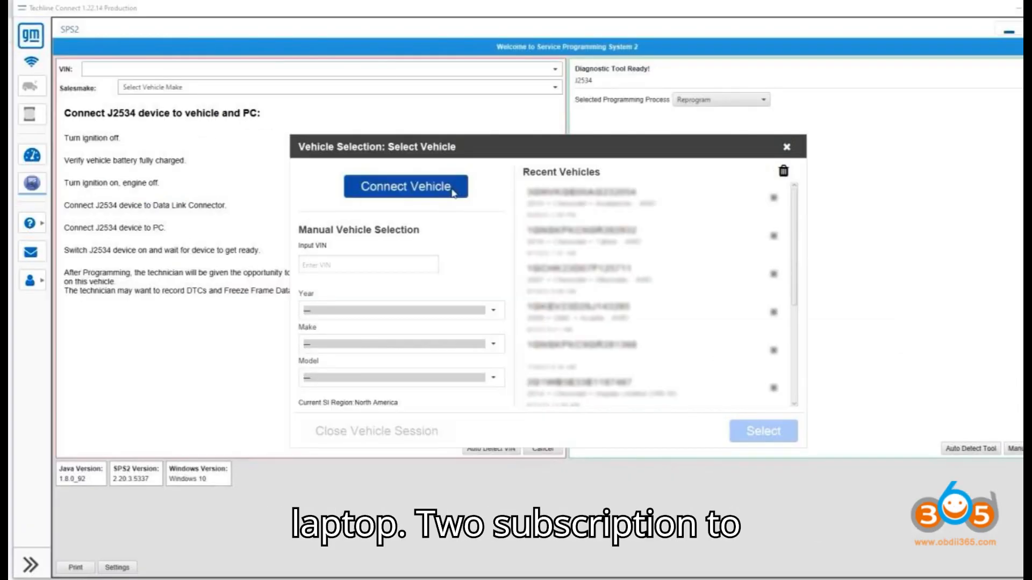
pyautogui.click(399, 187)
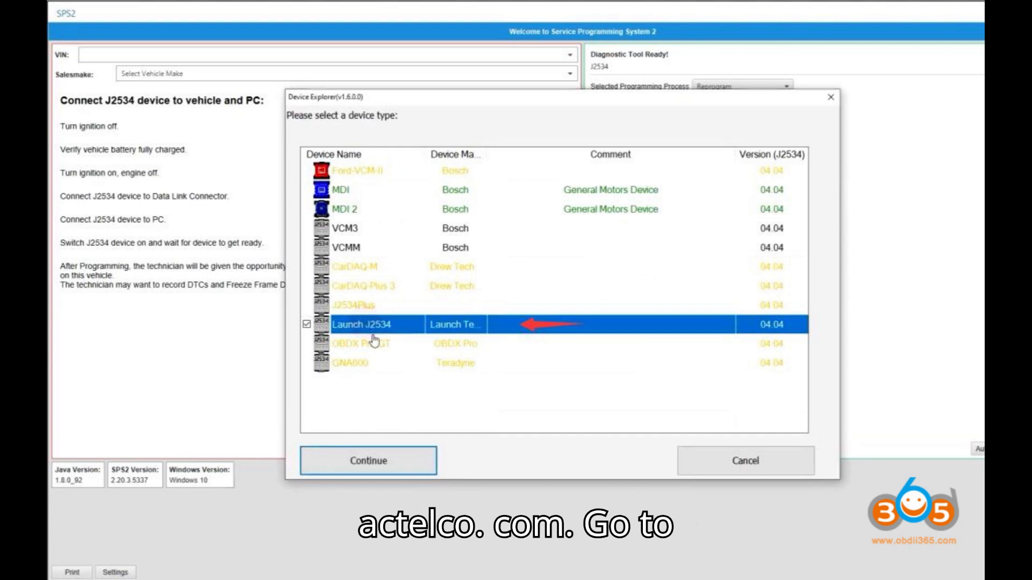
pyautogui.click(367, 459)
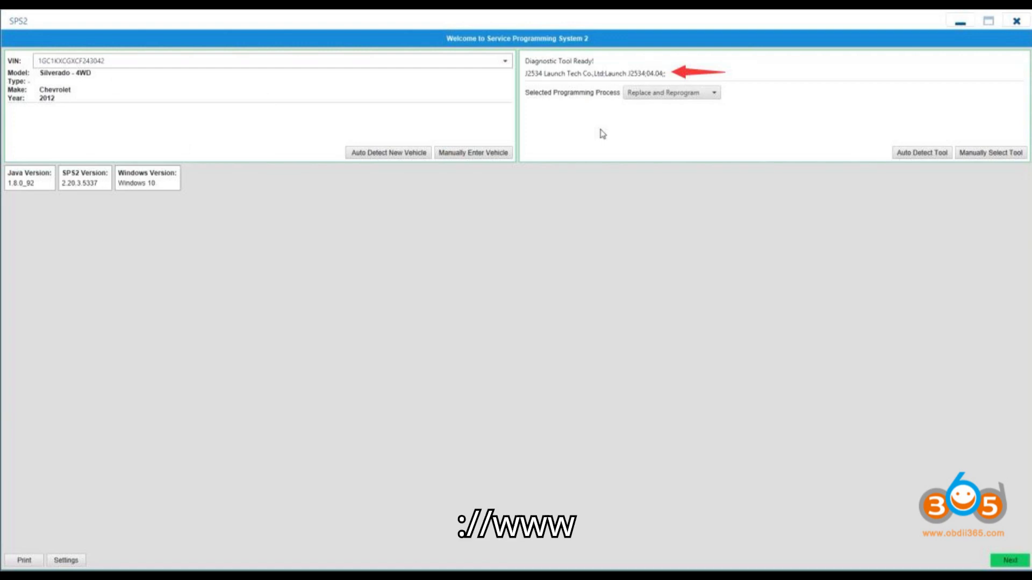
pyautogui.click(1009, 560)
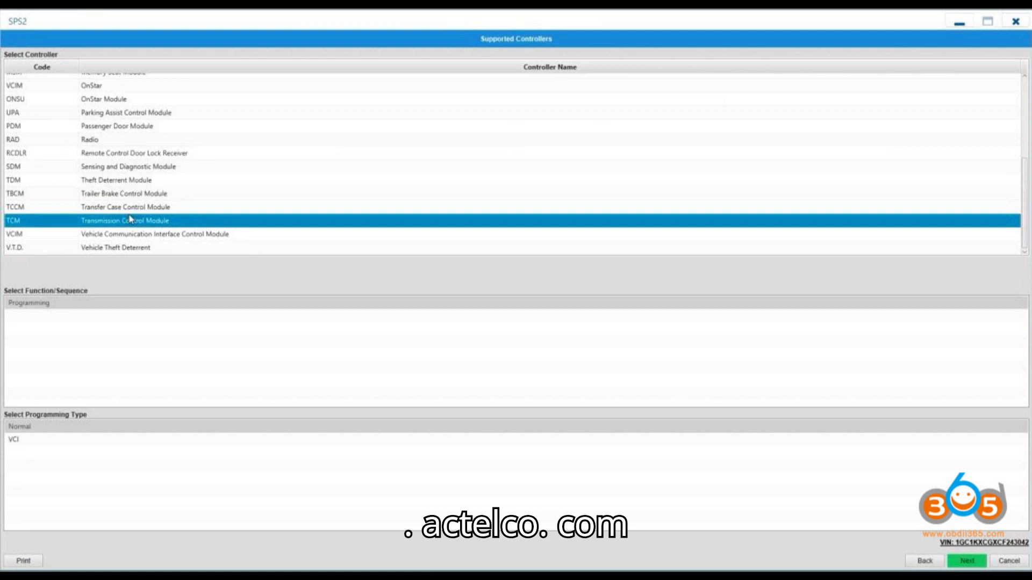
pyautogui.click(966, 561)
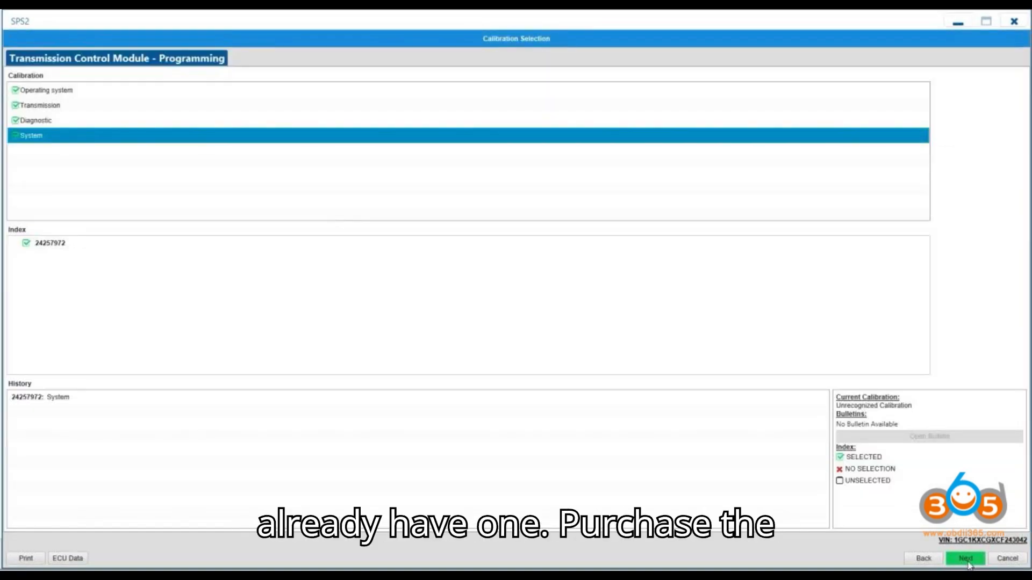
pyautogui.click(967, 558)
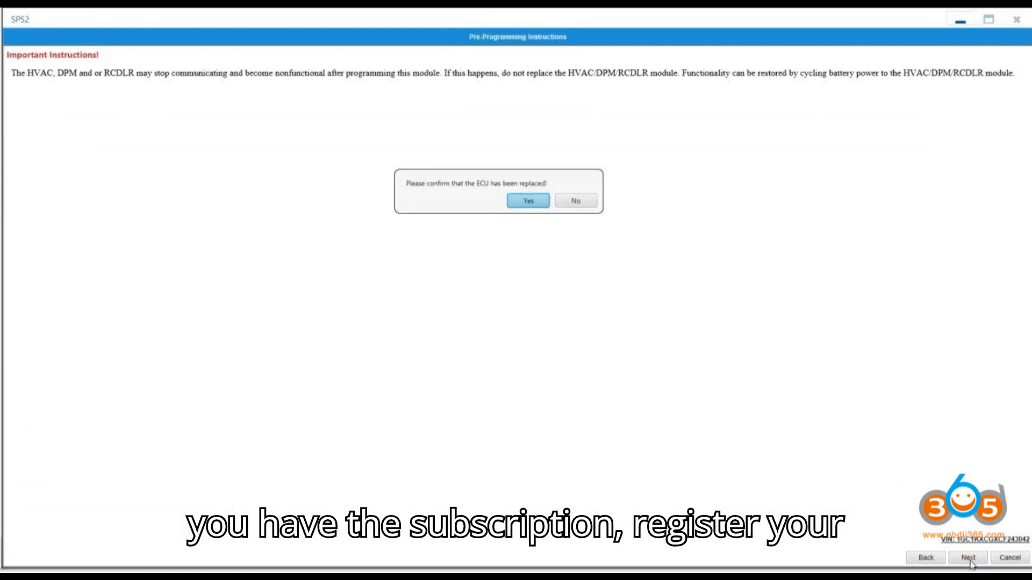
pyautogui.click(528, 201)
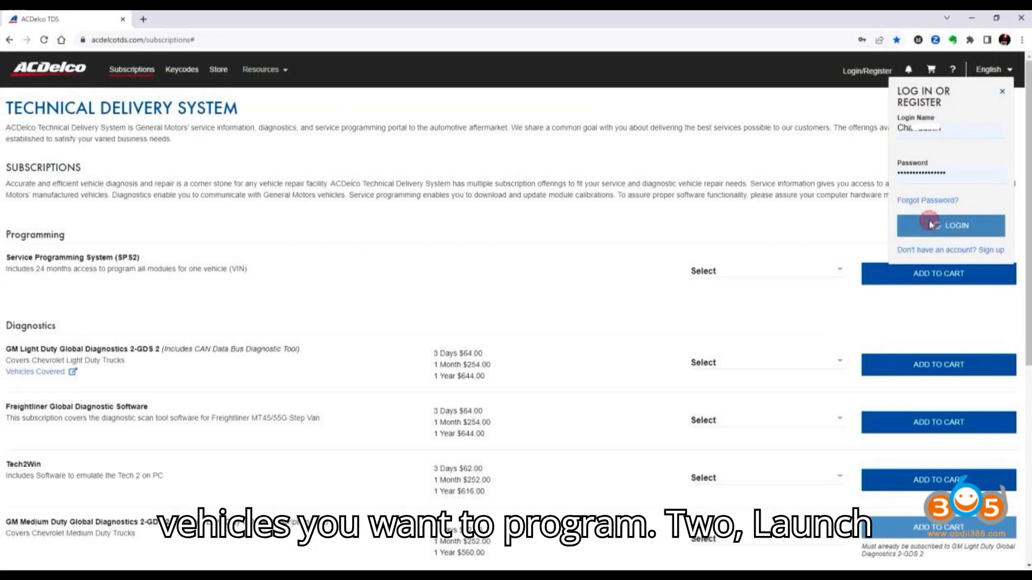
# Run a third loop through TCM selection and calibrations to the ECU-replaced Yes prompt
pyautogui.click(950, 226)
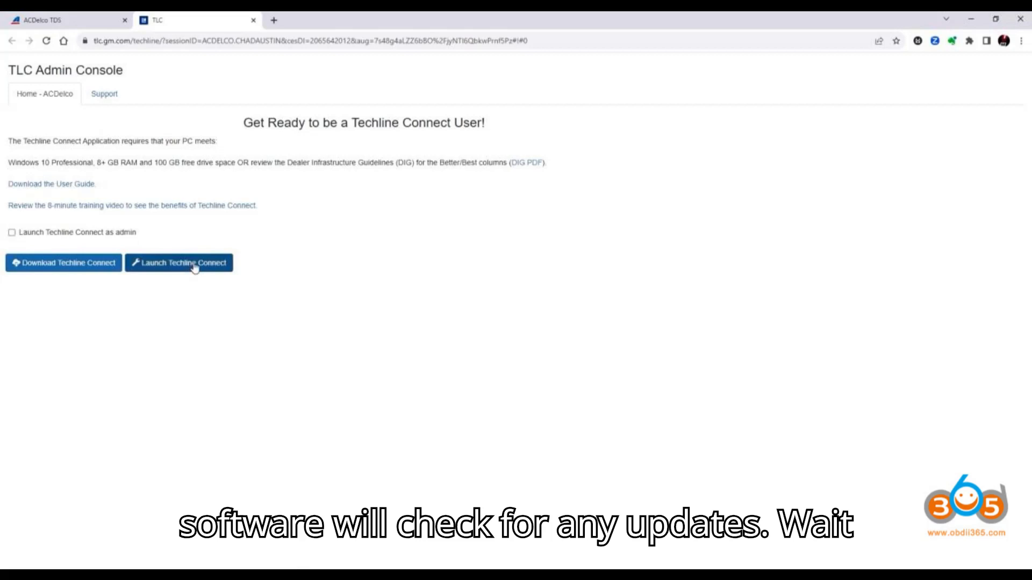
pyautogui.click(178, 263)
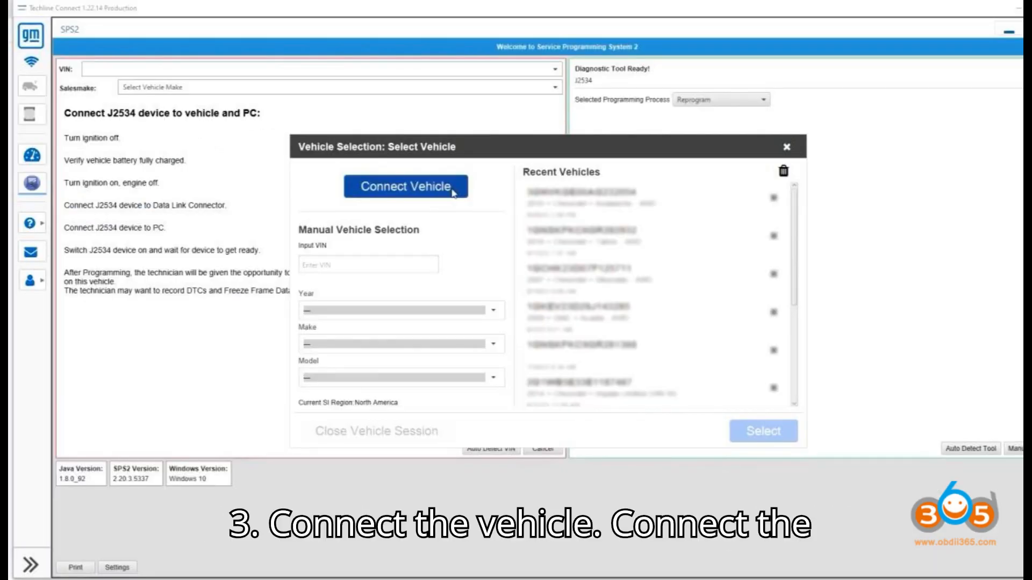
pyautogui.click(404, 187)
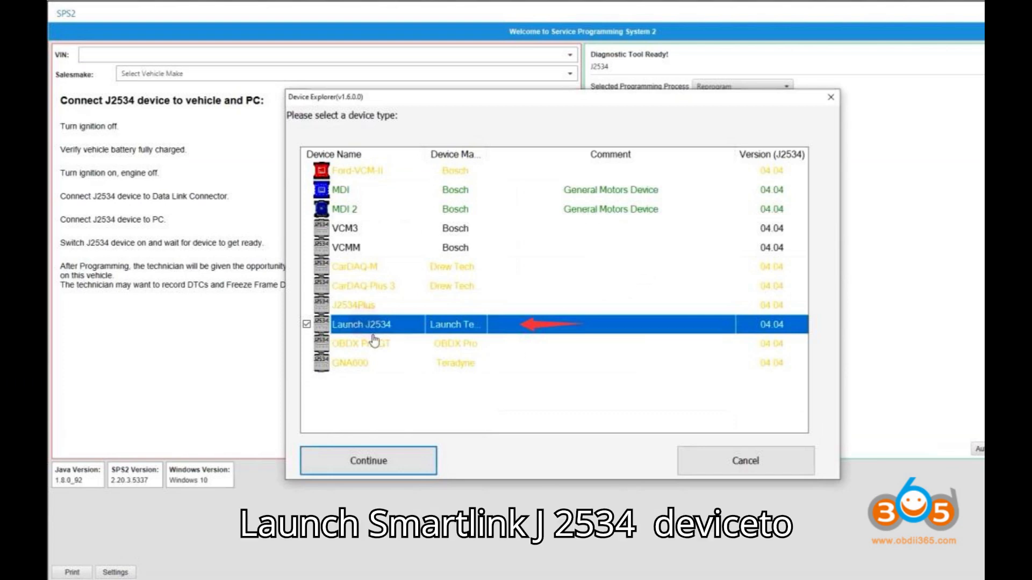
pyautogui.click(367, 461)
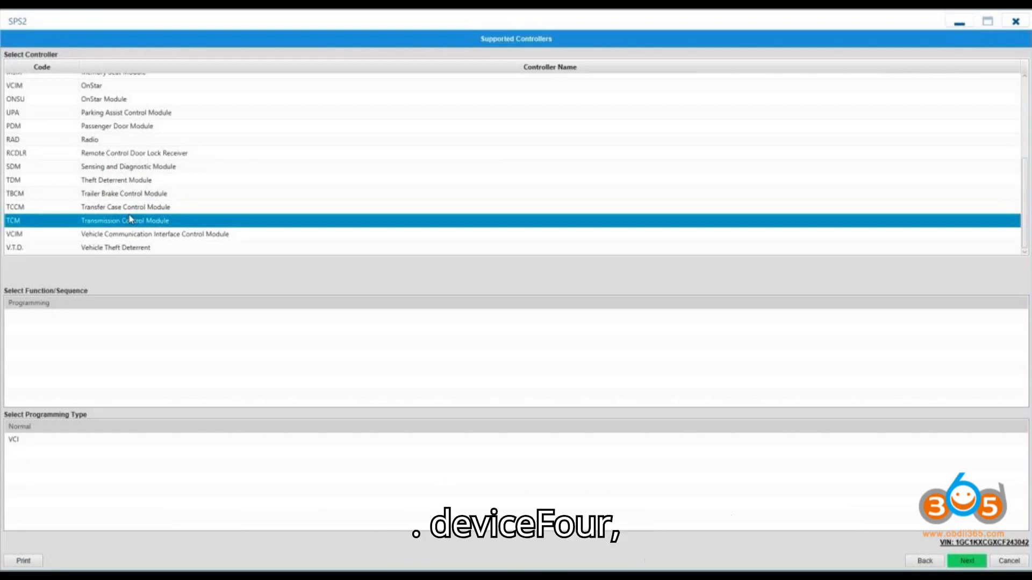
pyautogui.click(967, 559)
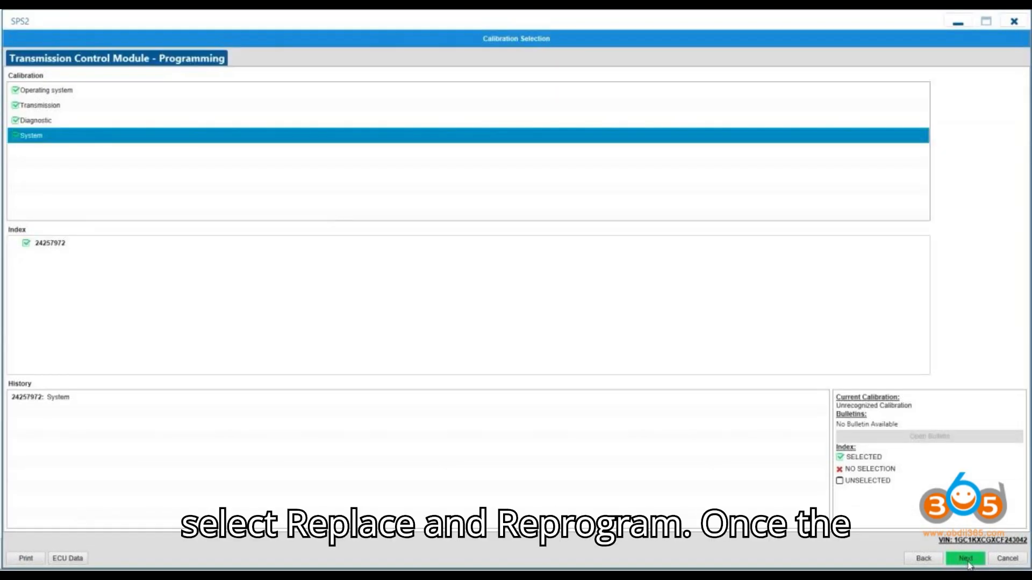
pyautogui.click(967, 559)
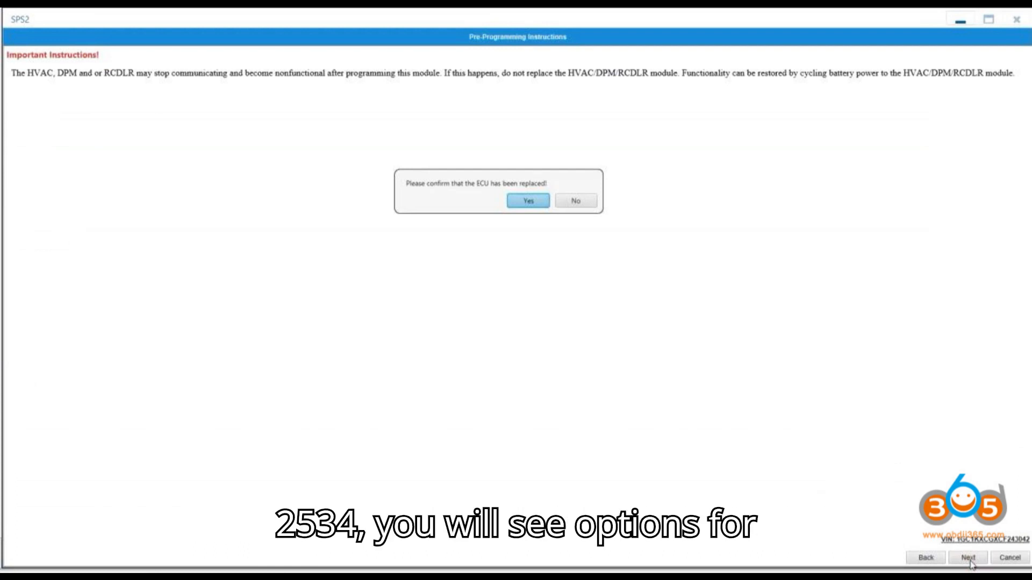
pyautogui.click(527, 200)
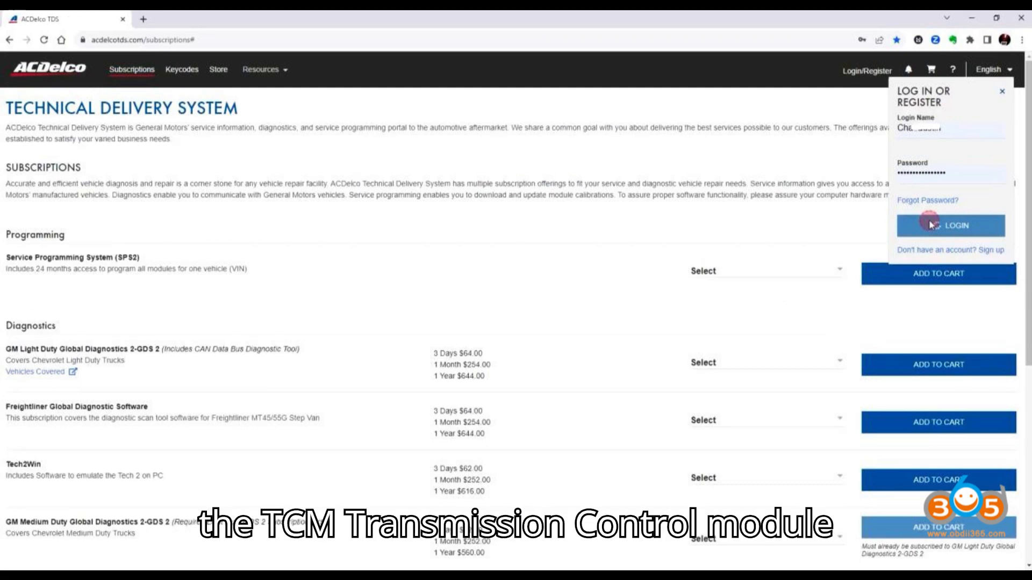
# Log in to ACDelco TDS, connect via Launch J2534, accept TCM calibrations and confirm replacement
pyautogui.click(950, 226)
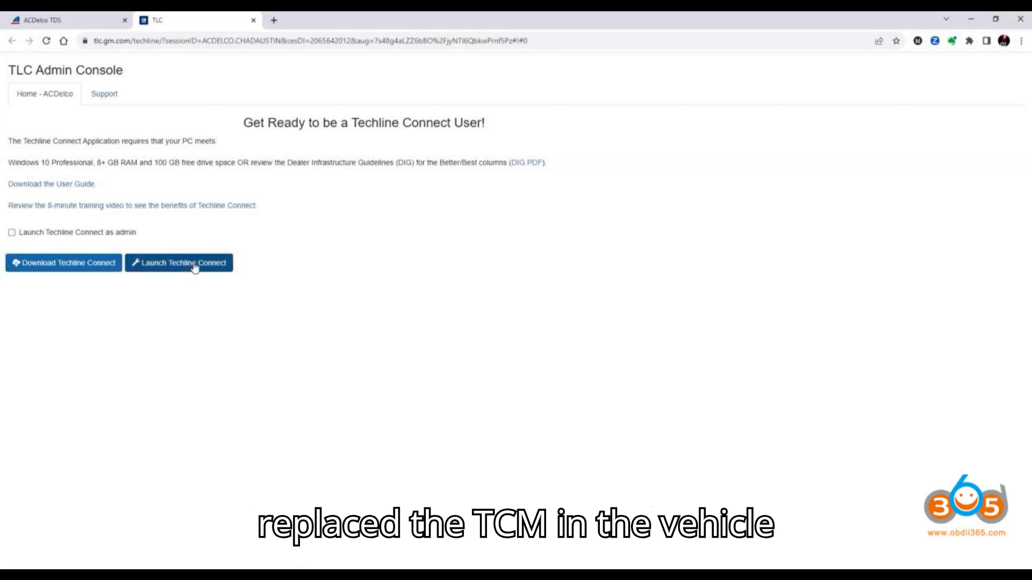
pyautogui.click(179, 263)
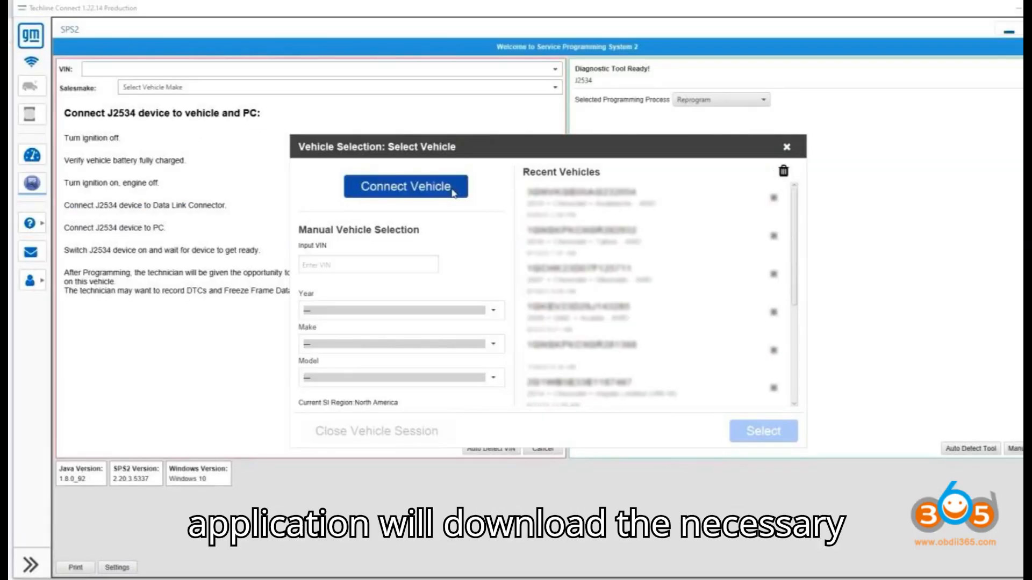
pyautogui.click(406, 187)
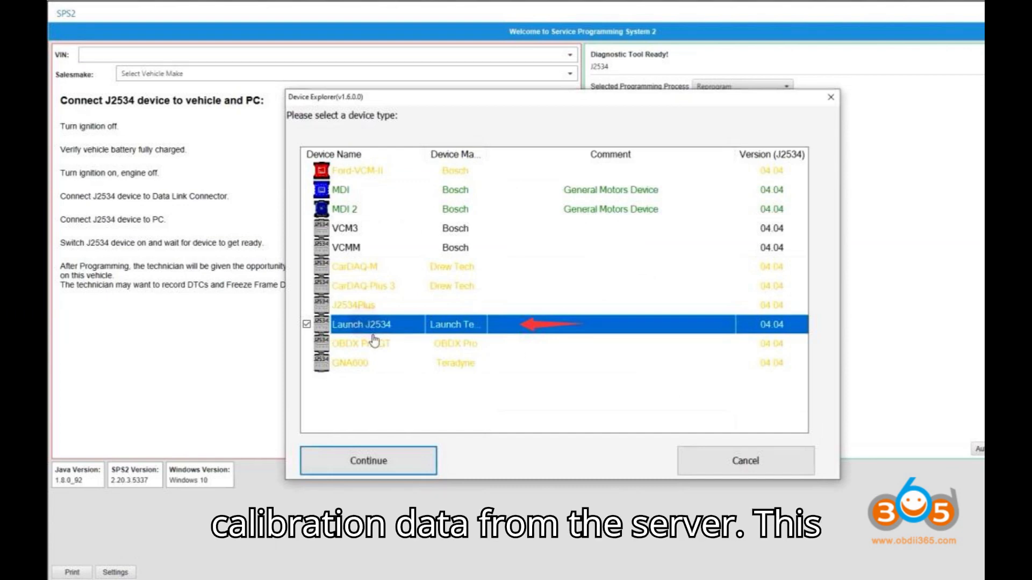
pyautogui.click(367, 461)
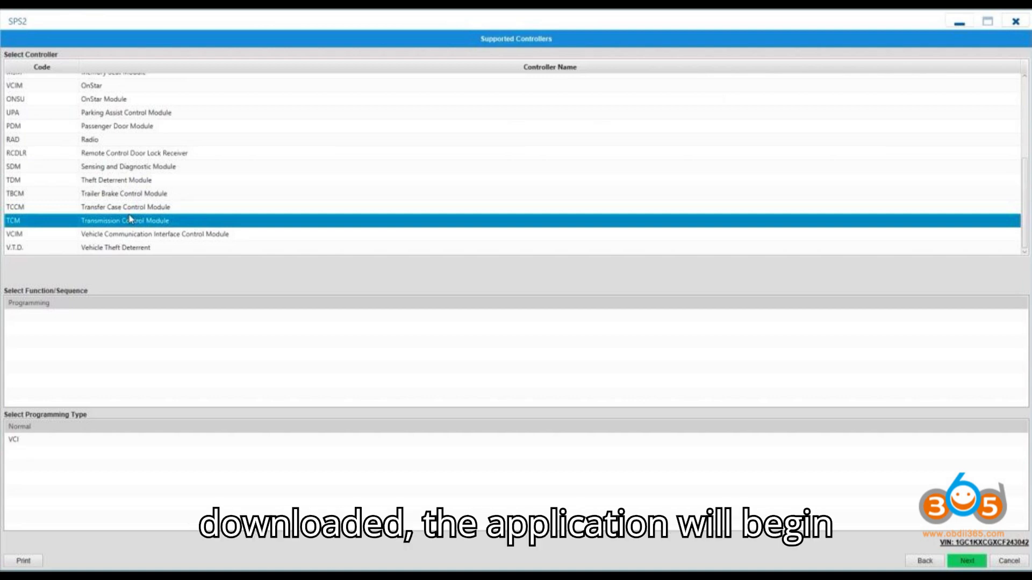
pyautogui.click(966, 561)
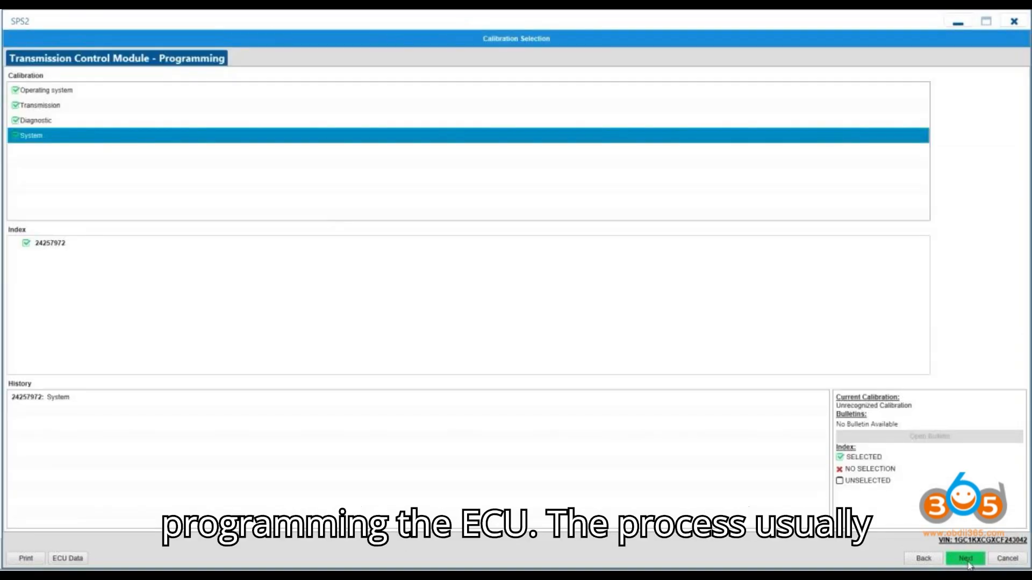
pyautogui.click(966, 557)
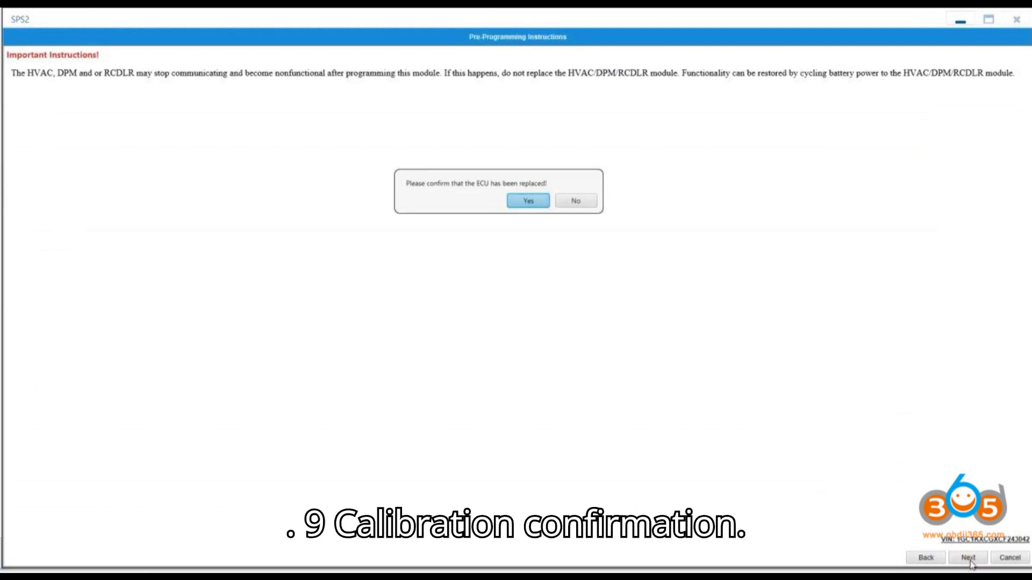
pyautogui.click(527, 200)
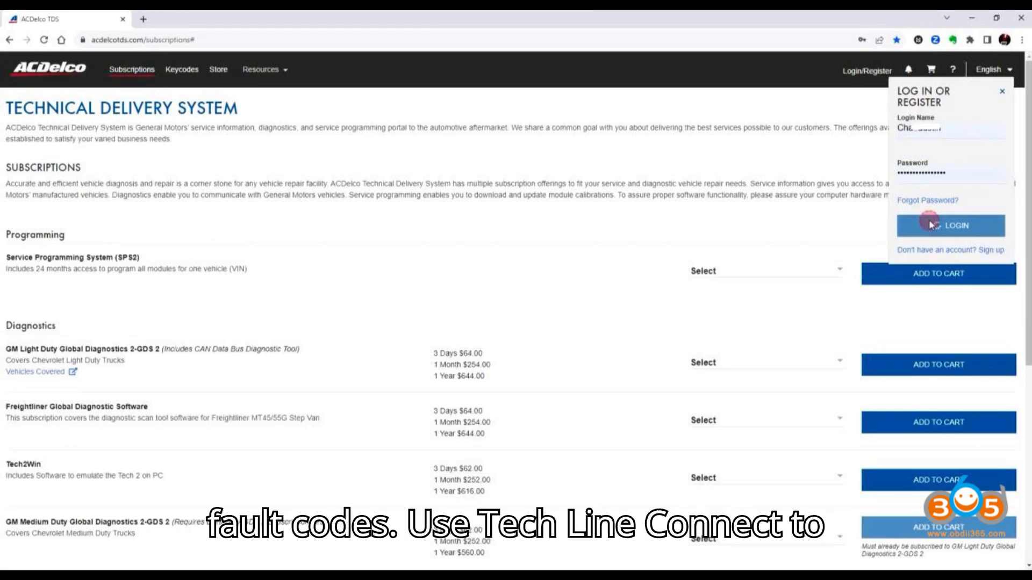
# Replay the Launch J2534 TCM flow from ACDelco login through Yes on ECU replaced
pyautogui.click(951, 226)
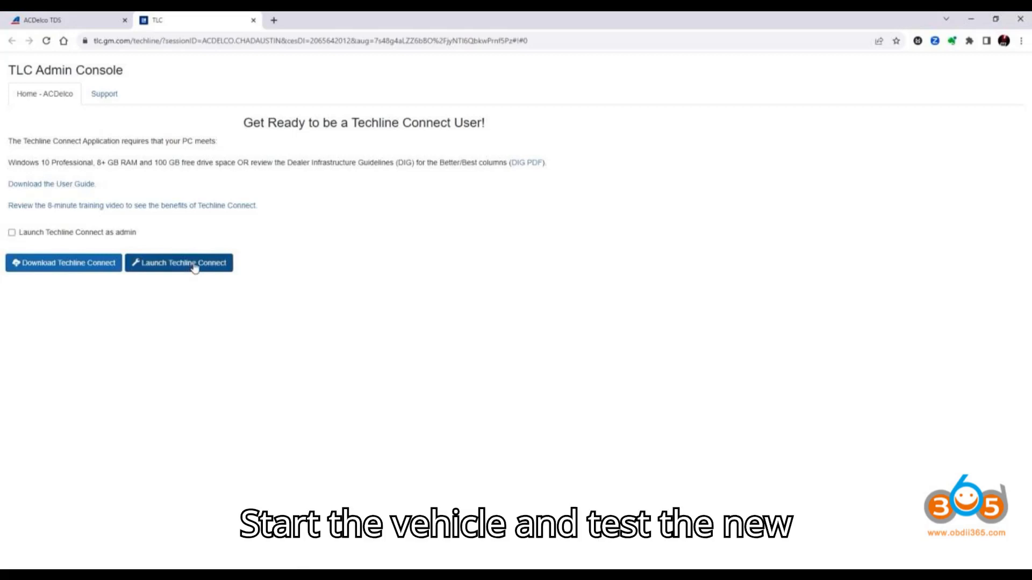
pyautogui.click(179, 263)
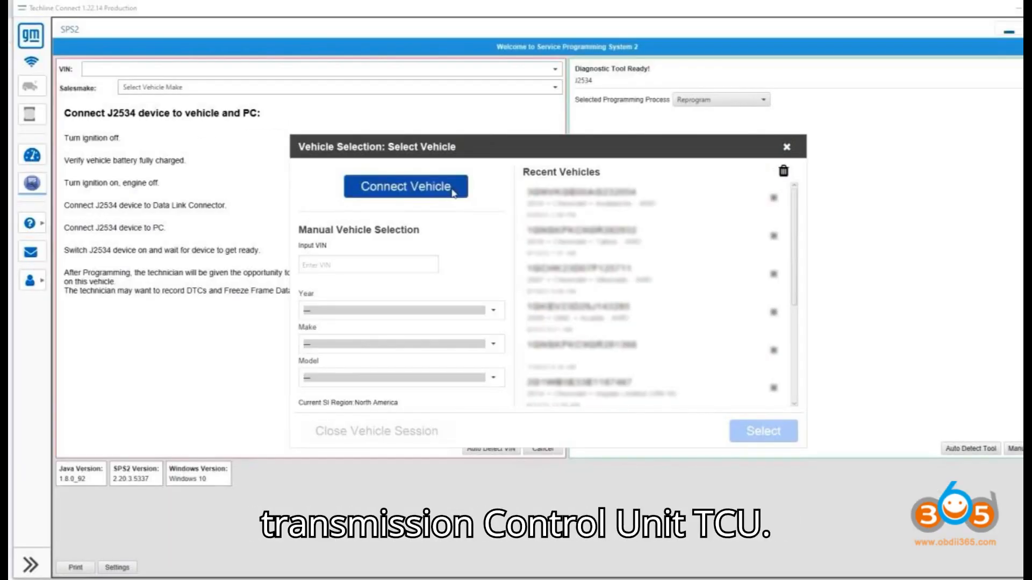
pyautogui.click(404, 187)
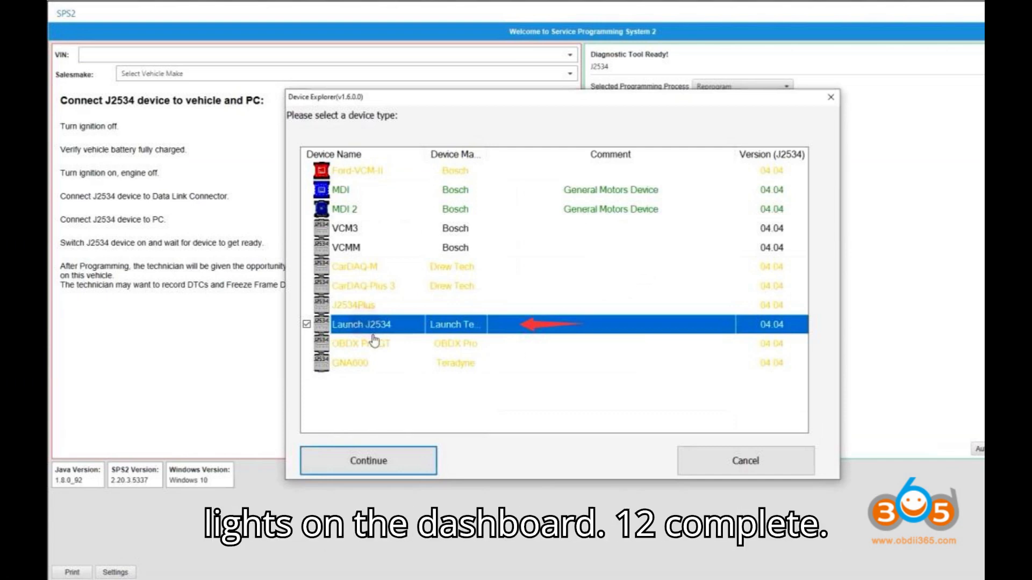
pyautogui.click(367, 460)
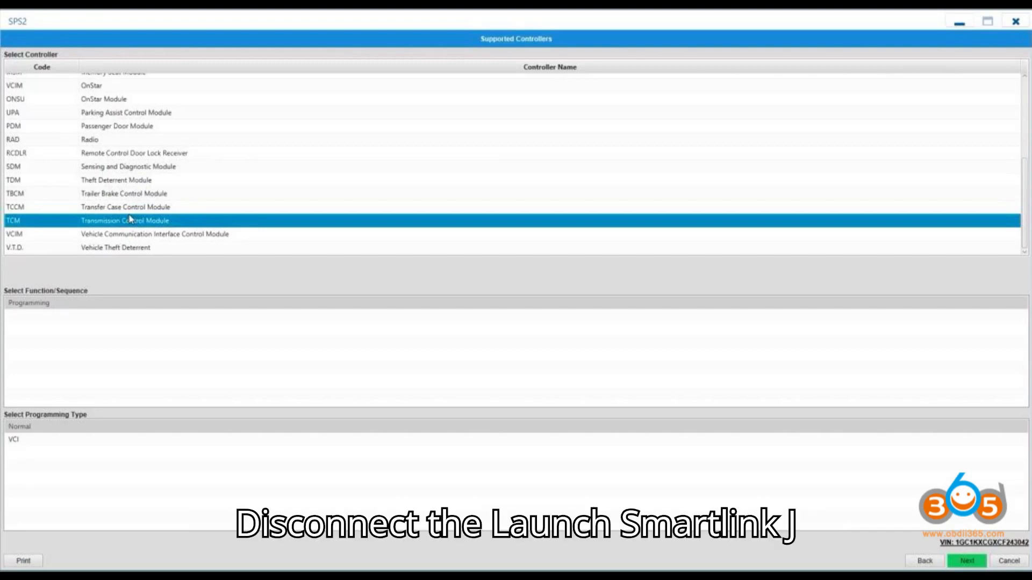
pyautogui.click(966, 560)
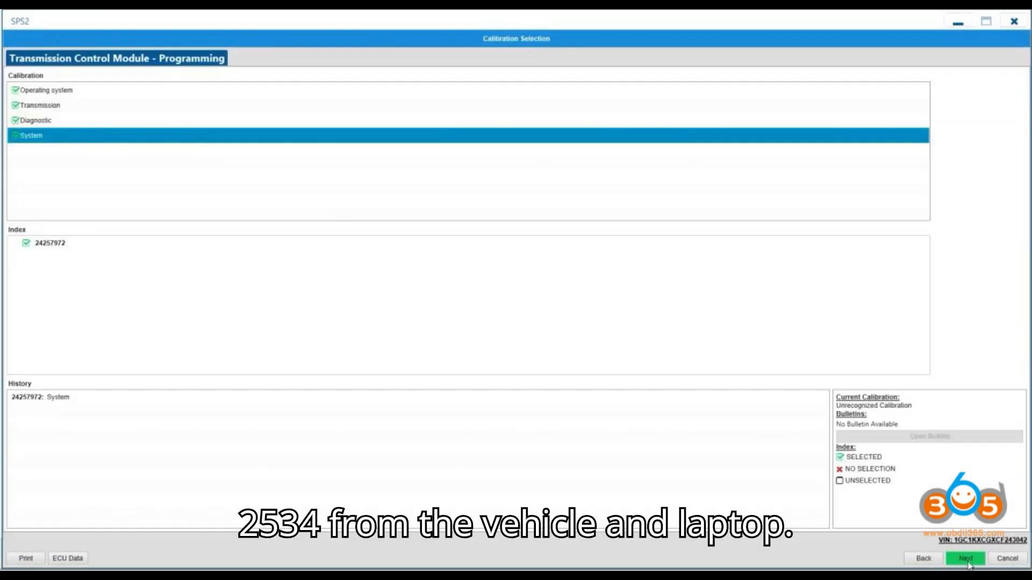
pyautogui.click(966, 559)
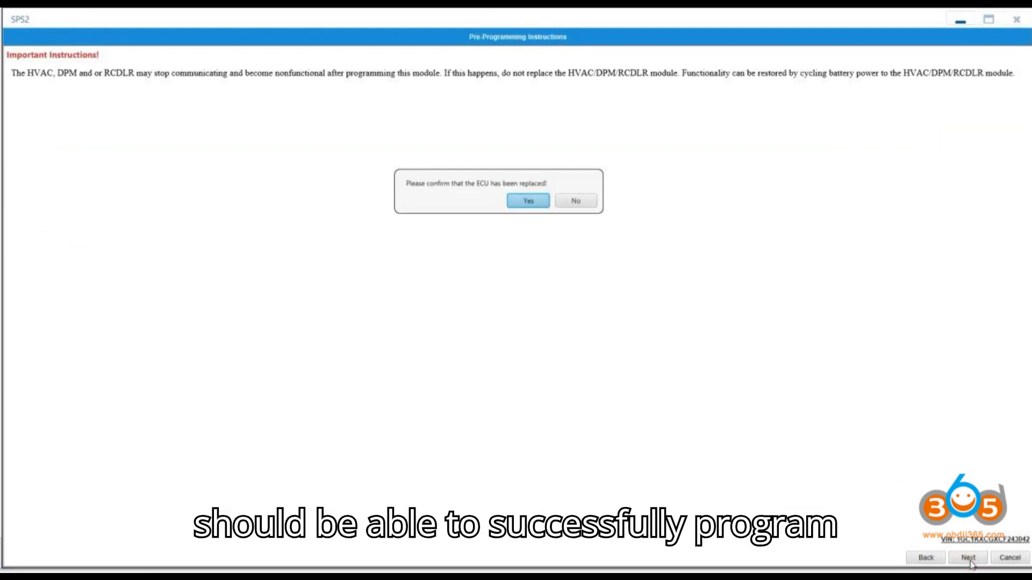
pyautogui.click(527, 200)
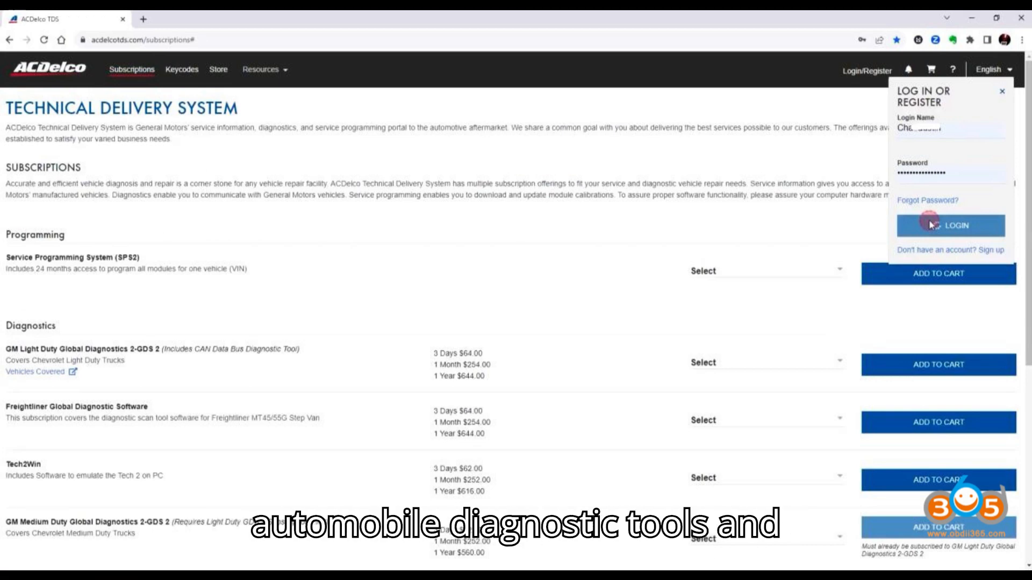
# Sign in to ACDelco TDS, launch Techline Connect and start Connect Vehicle
pyautogui.click(947, 226)
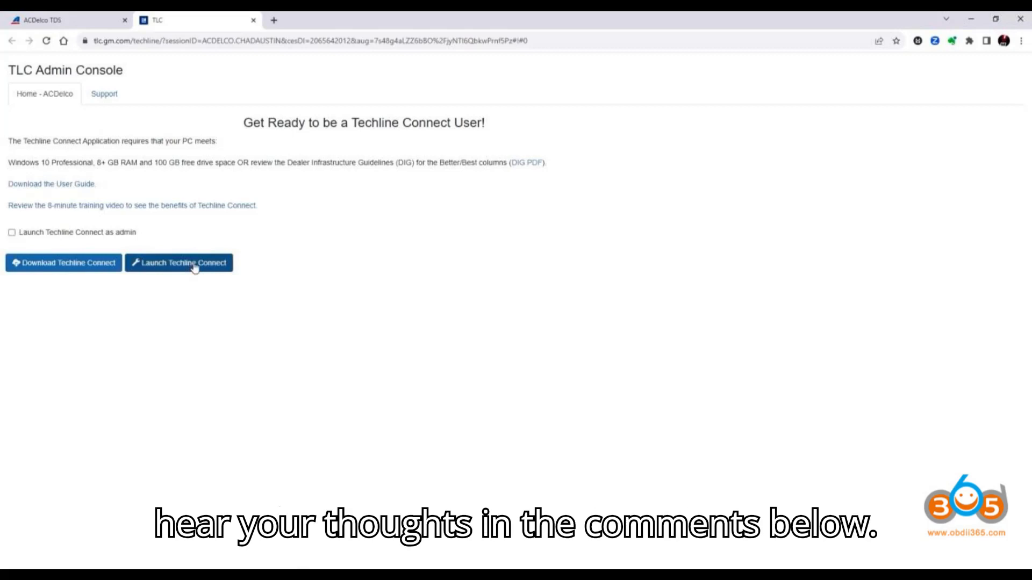
pyautogui.click(179, 262)
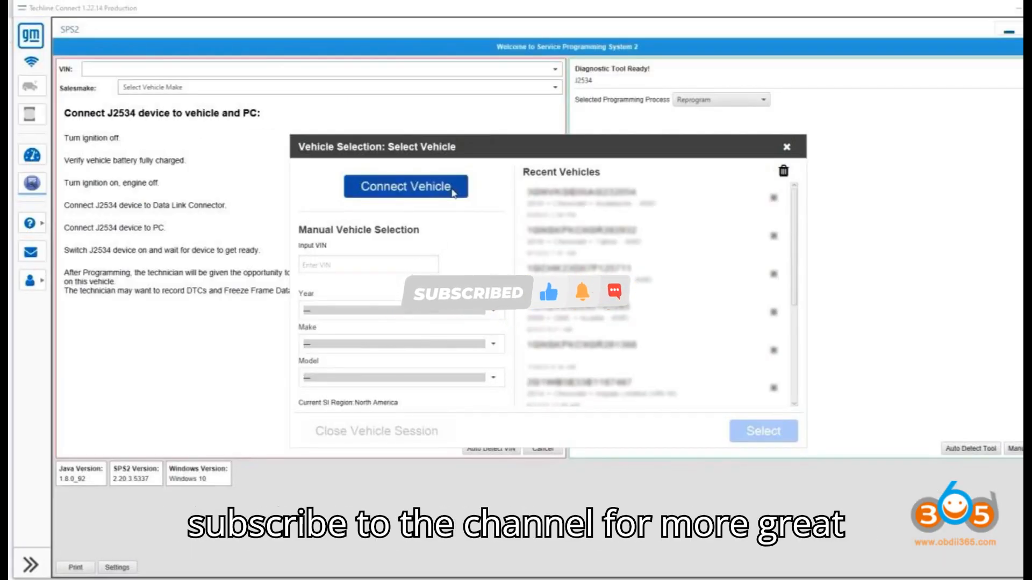
pyautogui.click(406, 186)
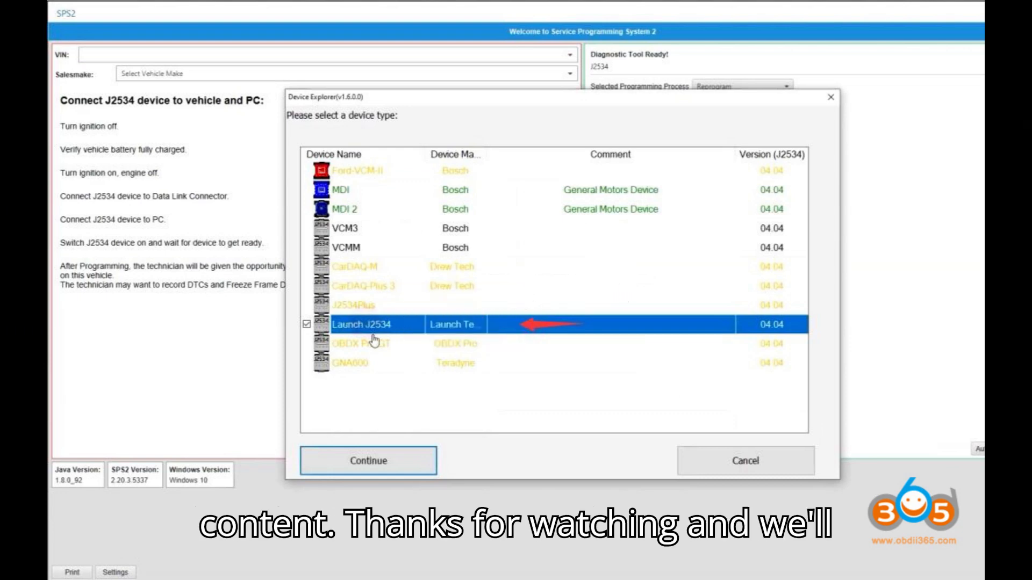